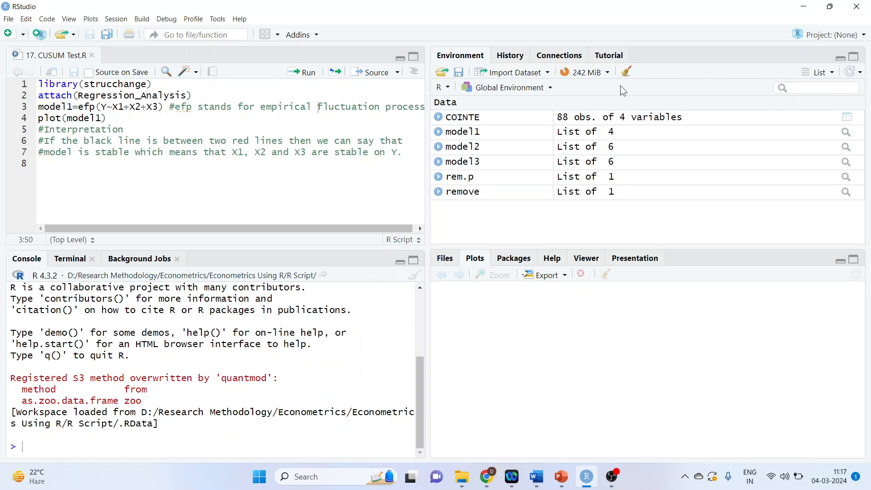
Clear all workspace objects with the broom, then open the Import Dataset dropdown.
click(625, 72)
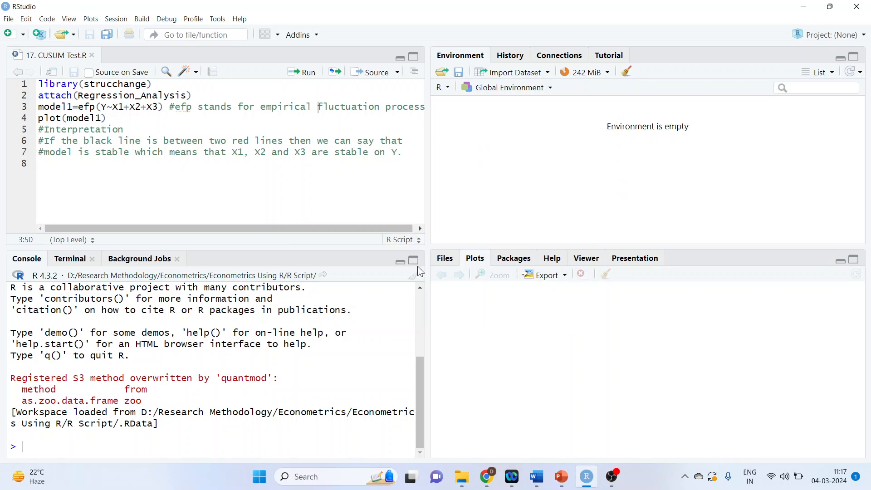
click(511, 72)
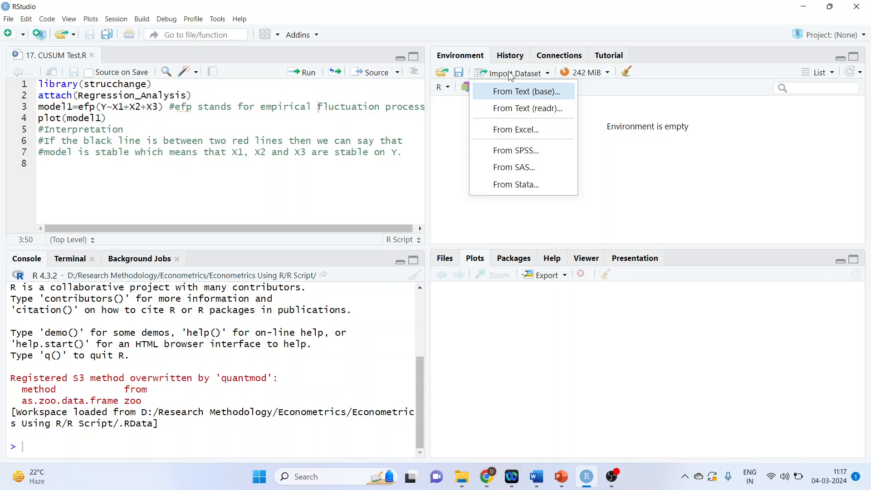
Import 'Regression Analysis.xls' from the Data folder as Regression_Analysis (8 observations, 4 variables).
click(516, 129)
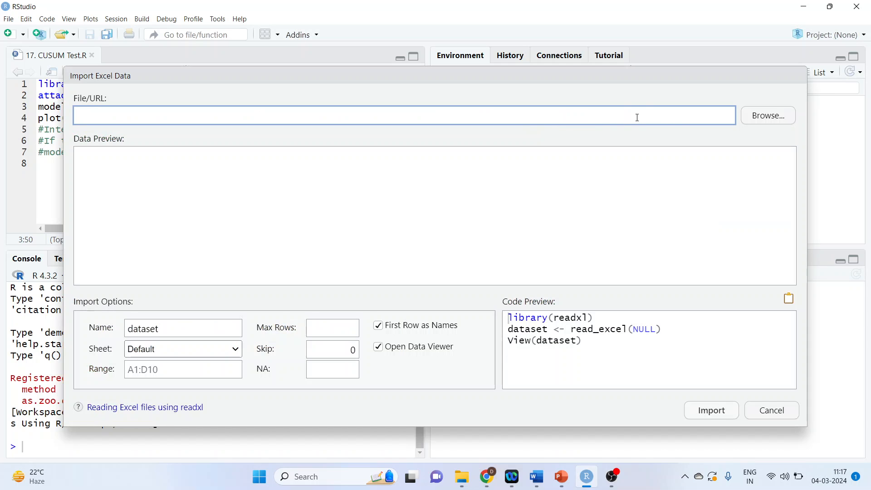
click(766, 116)
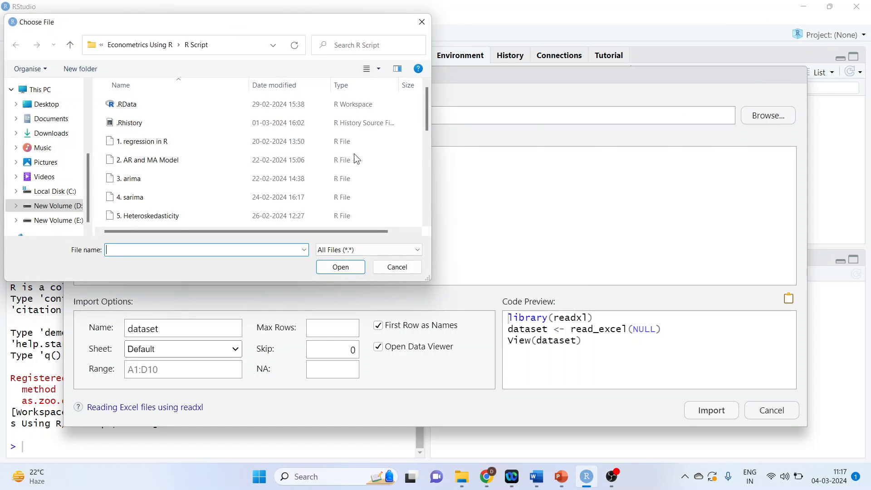
click(69, 45)
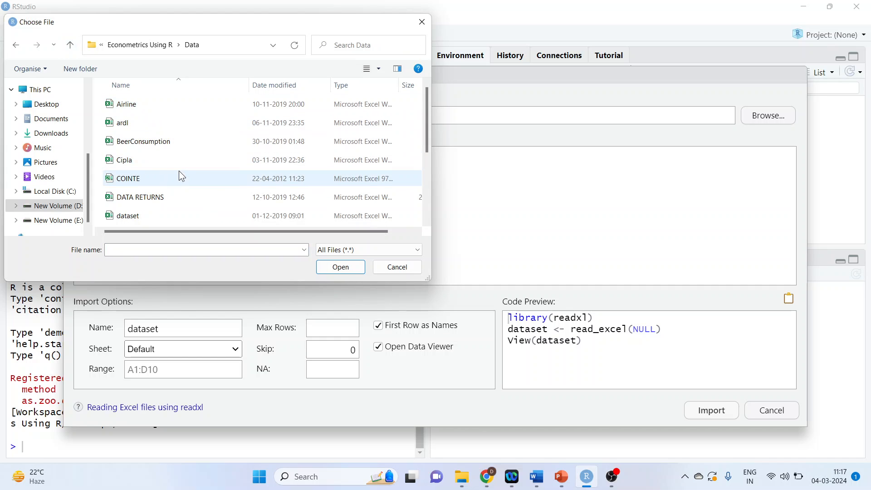
scroll(down, 3)
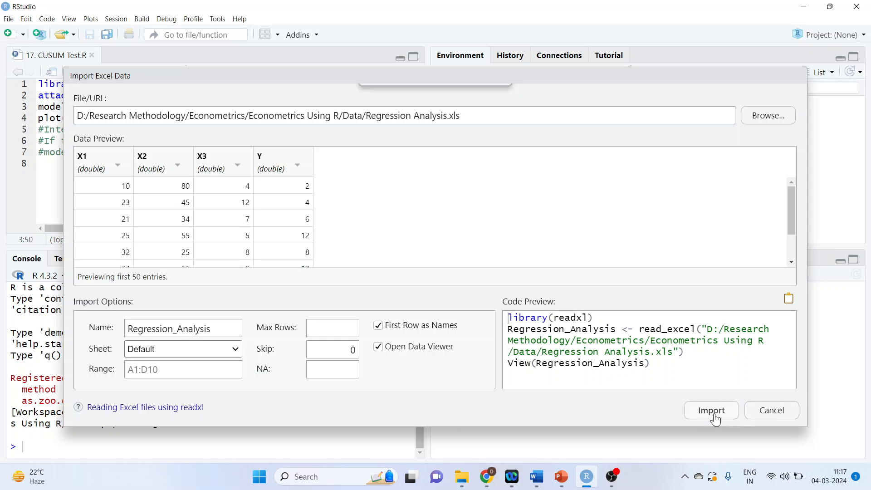
click(710, 410)
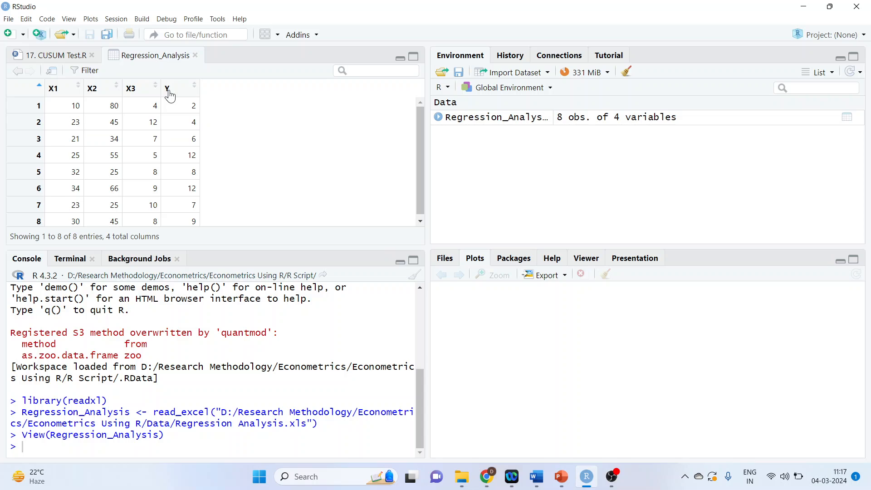
mouse_move(59, 102)
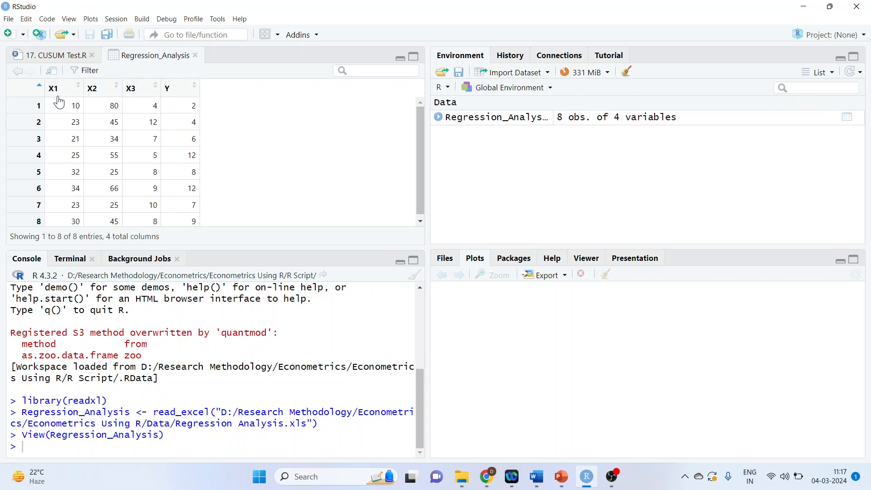
mouse_move(138, 173)
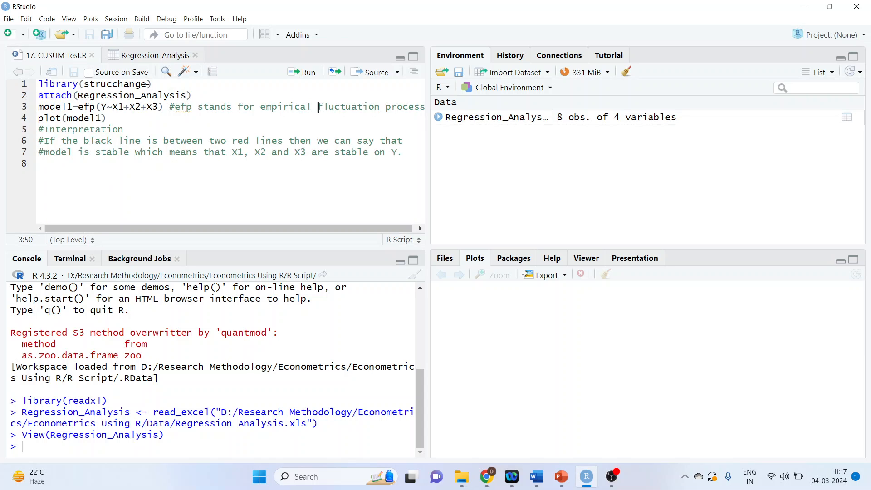
click(154, 84)
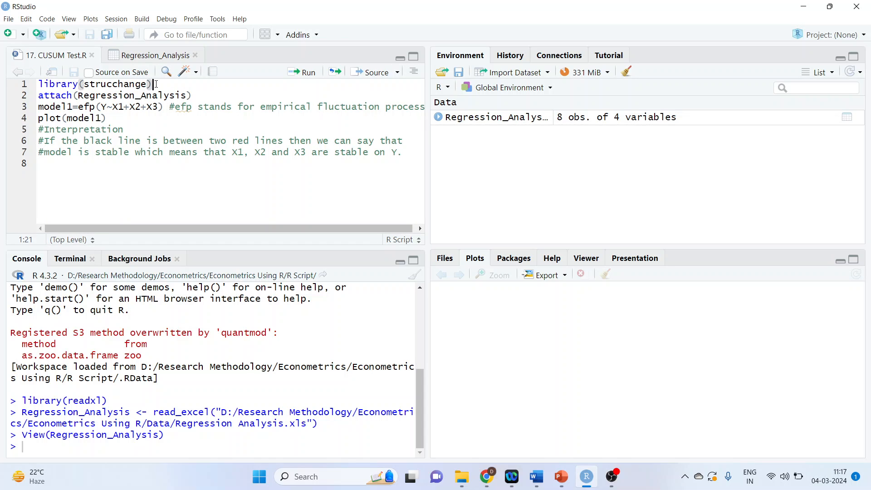
mouse_move(223, 32)
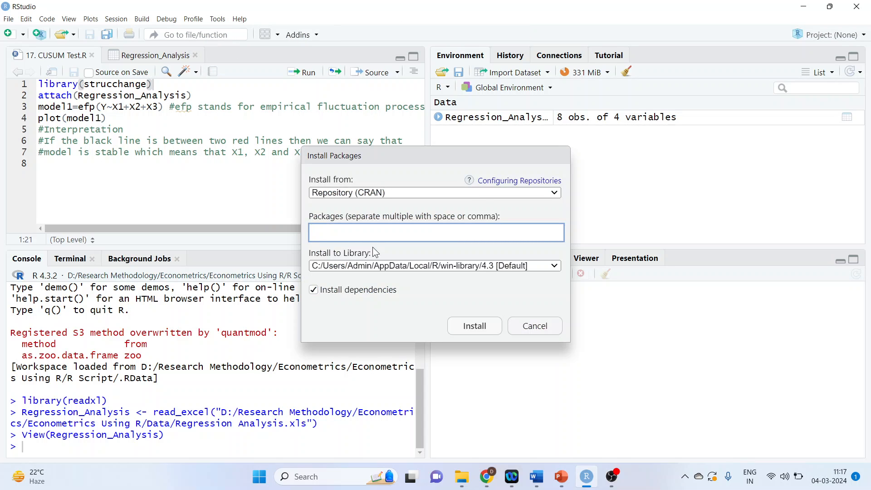
text(STR)
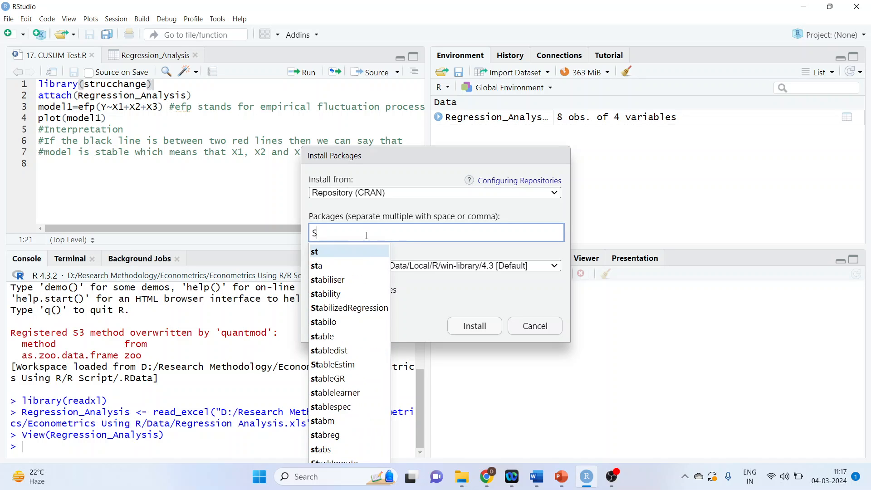
text(truc)
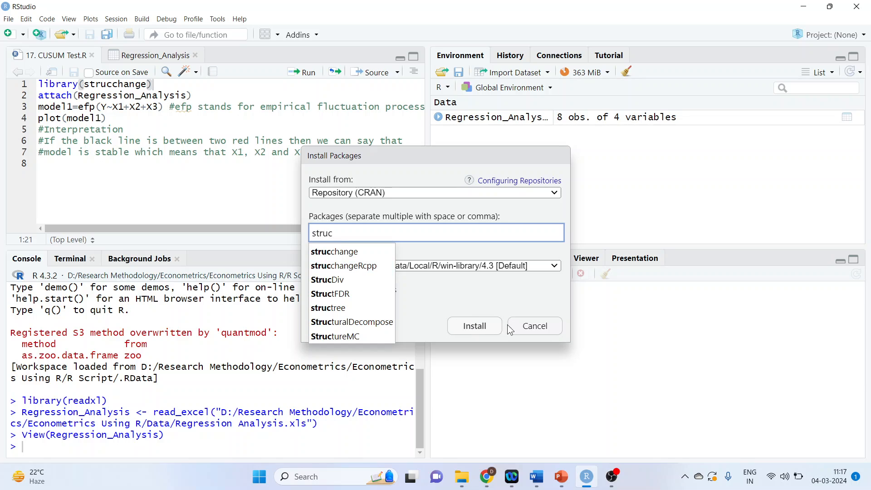
click(534, 325)
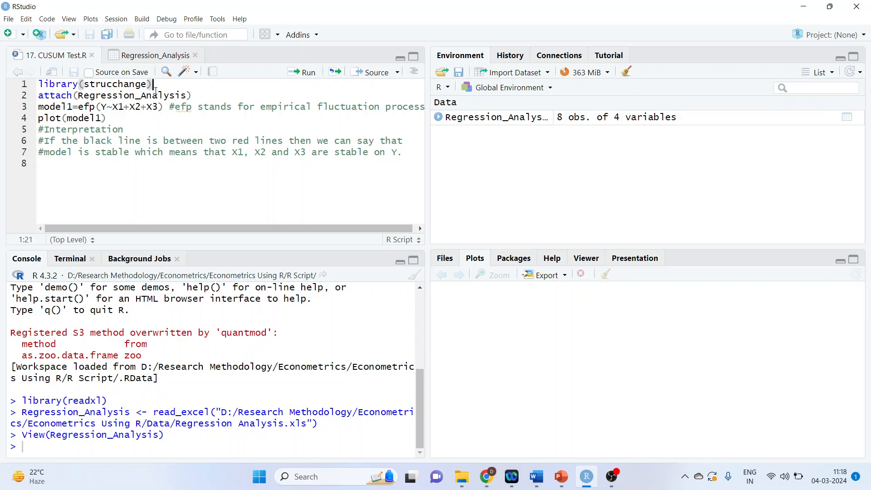
mouse_move(307, 75)
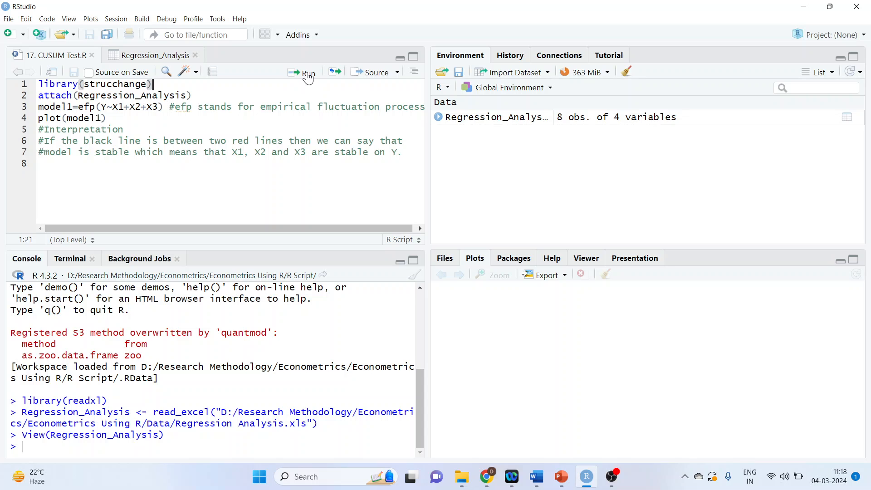
Run library(strucchange), attach Regression_Analysis, and fit model1 with efp of Y on X1, X2, X3.
click(306, 72)
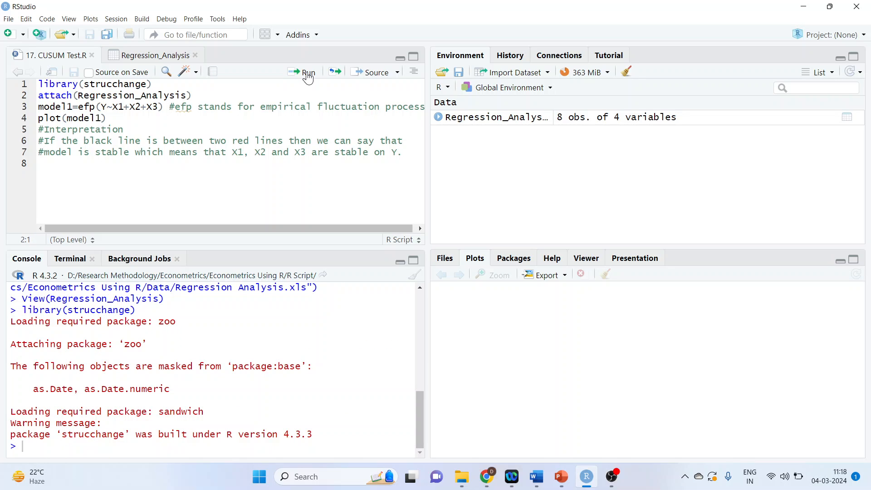
click(307, 72)
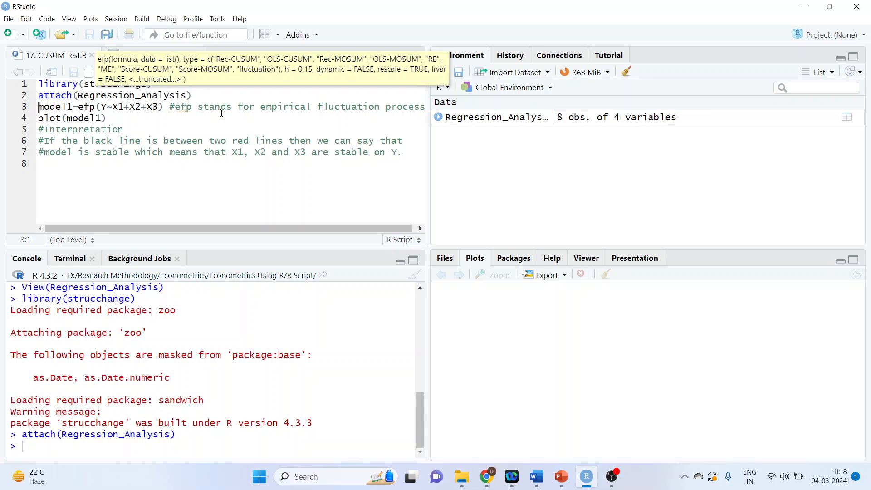
mouse_move(344, 107)
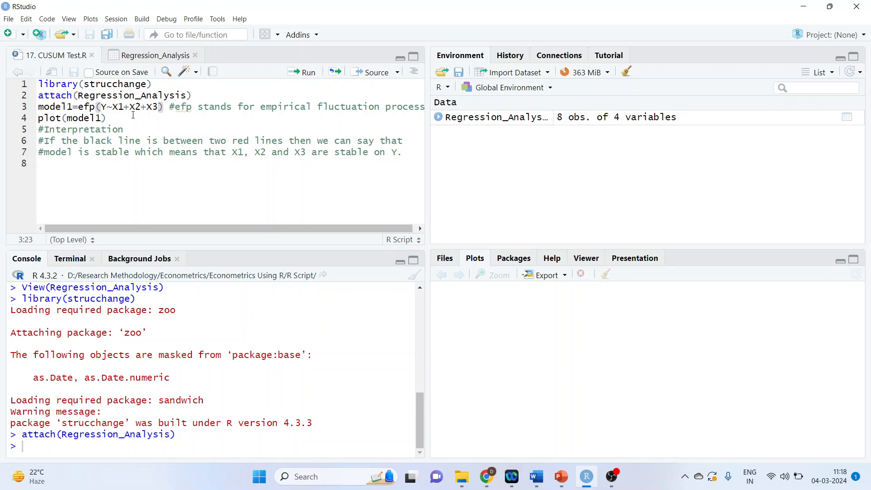
click(100, 107)
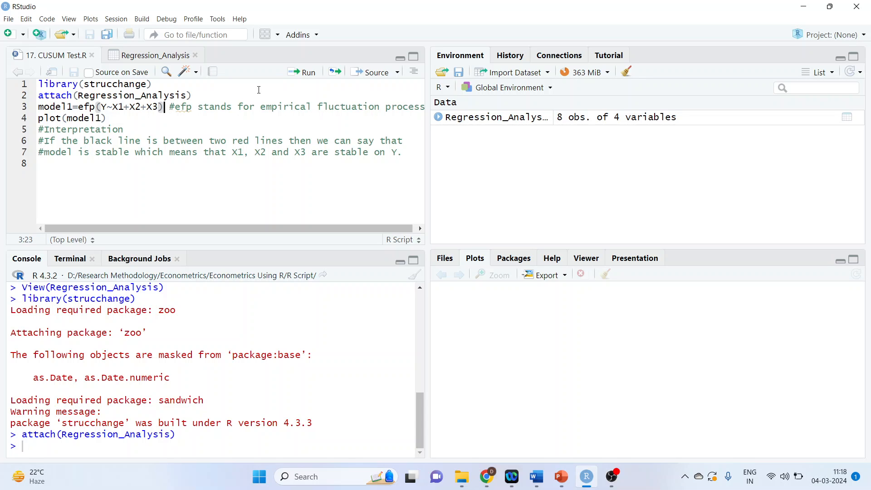
click(302, 72)
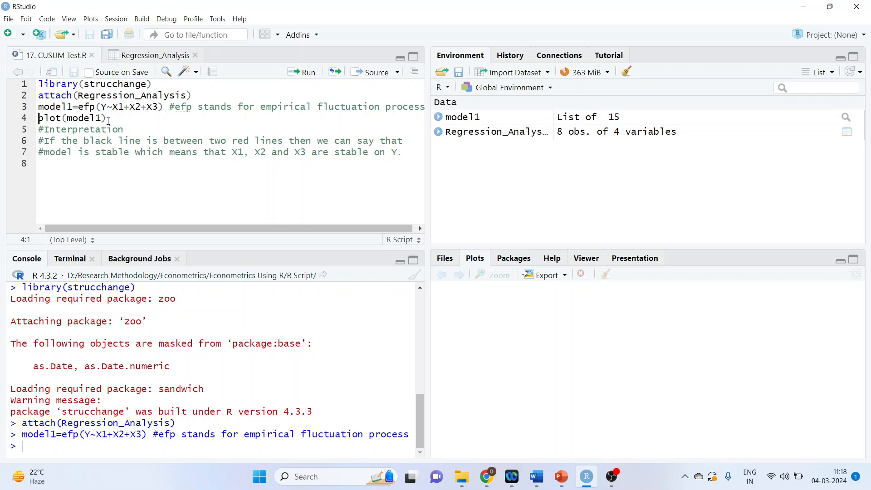
Run plot(model1) for the Recursive CUSUM chart, note the stability comment, then show the CUSUM slides.
click(302, 72)
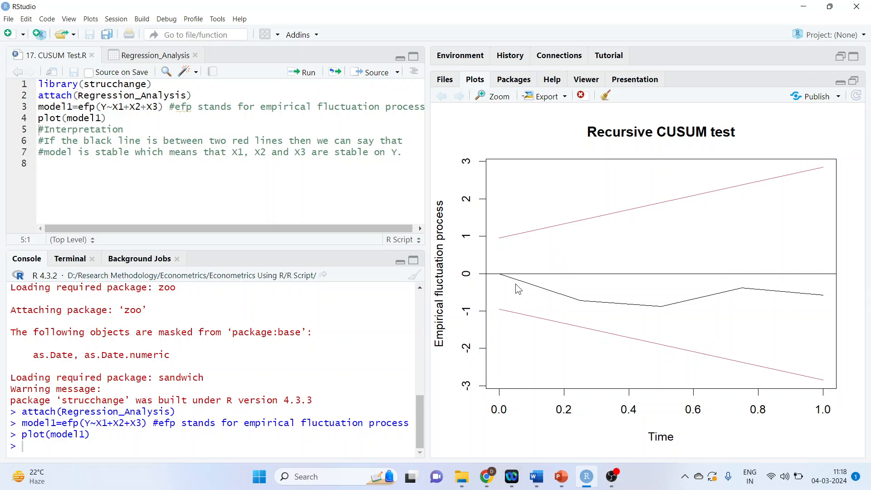
mouse_move(729, 301)
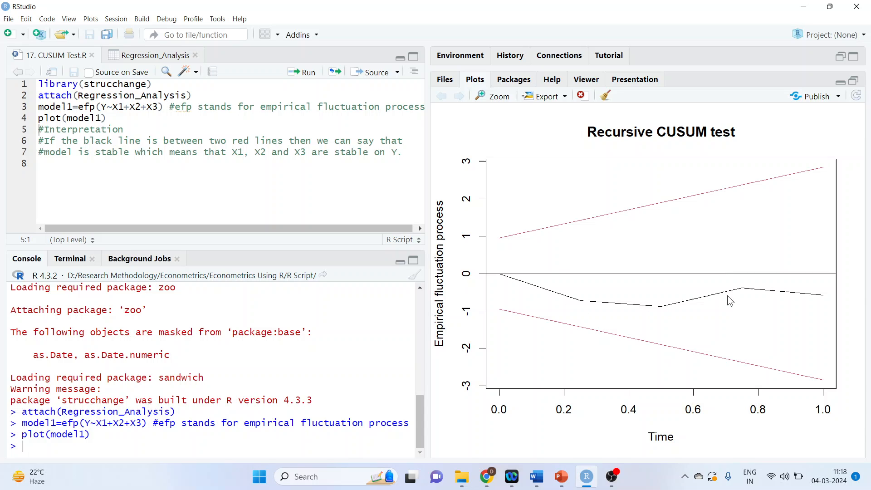
mouse_move(583, 232)
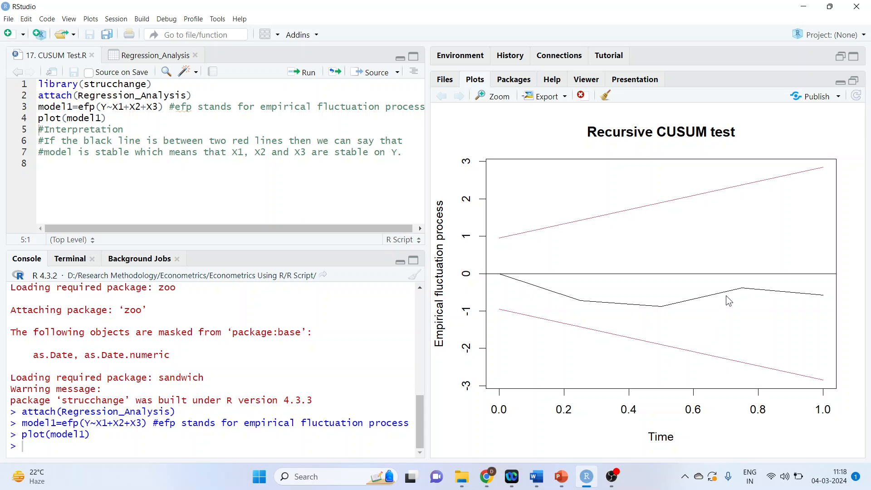
mouse_move(326, 169)
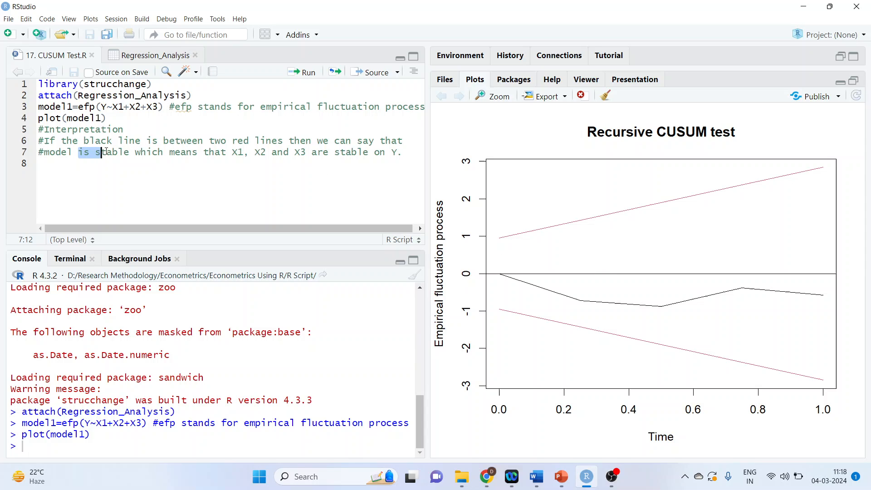
click(232, 152)
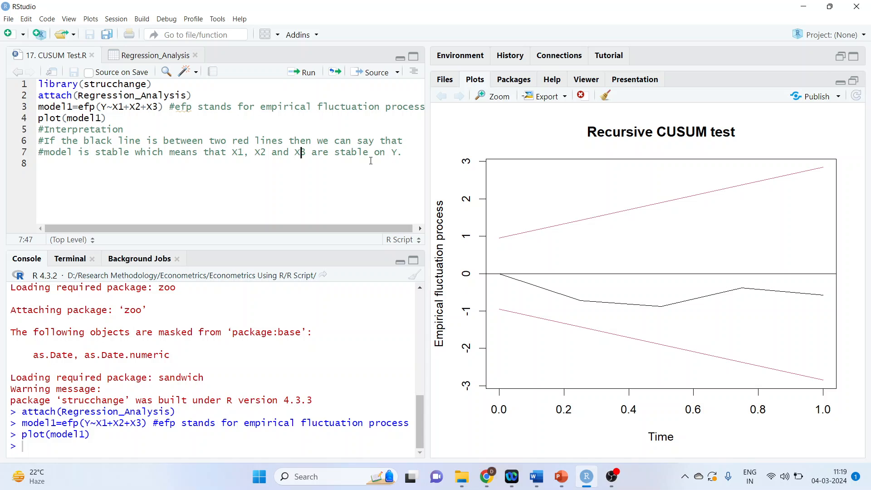
mouse_move(509, 323)
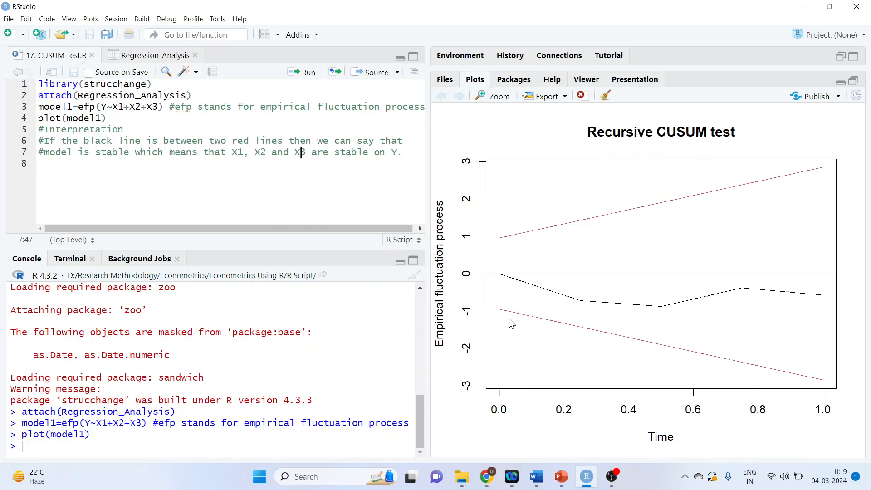
click(560, 476)
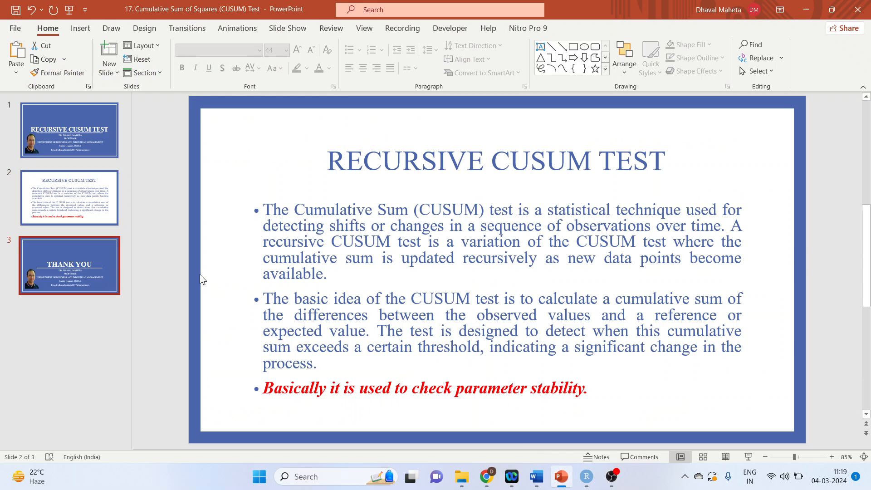